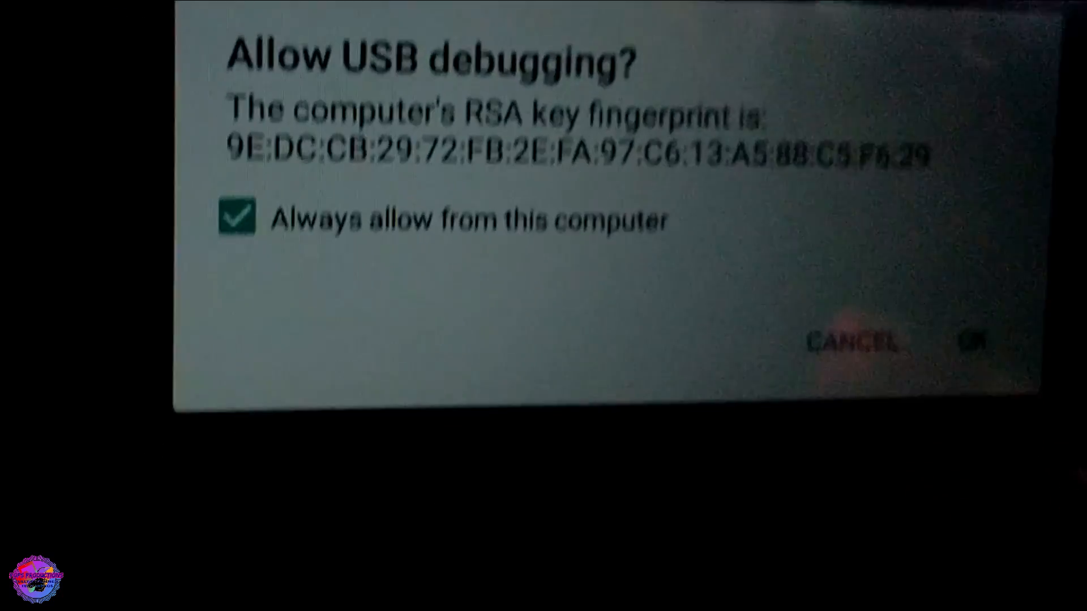
- Allow USB debugging from this computer on the tablet prompt, keeping 'Always allow' checked
{"action": "left_click", "coordinate": [974, 340]}
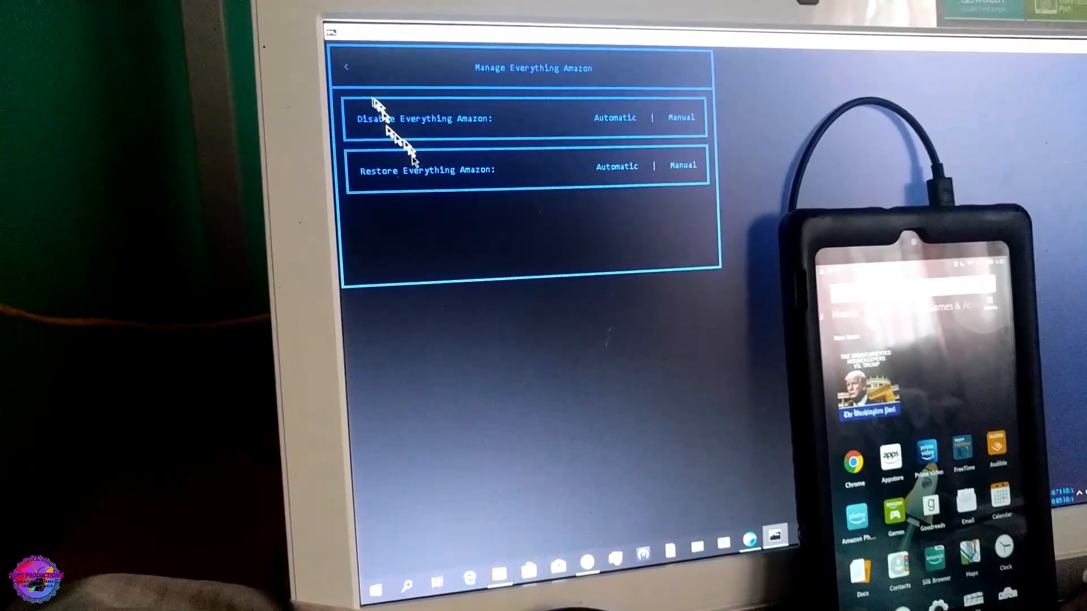
- Return to the Amazon Fire Toolbox main menu
{"action": "left_click", "coordinate": [345, 67]}
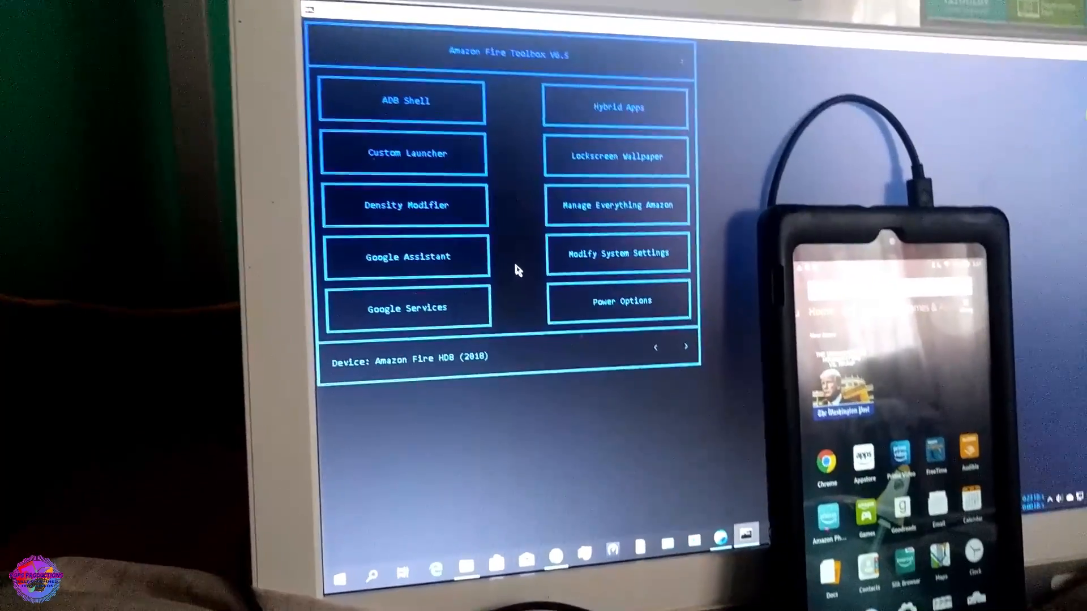
{"action": "left_click", "coordinate": [405, 153]}
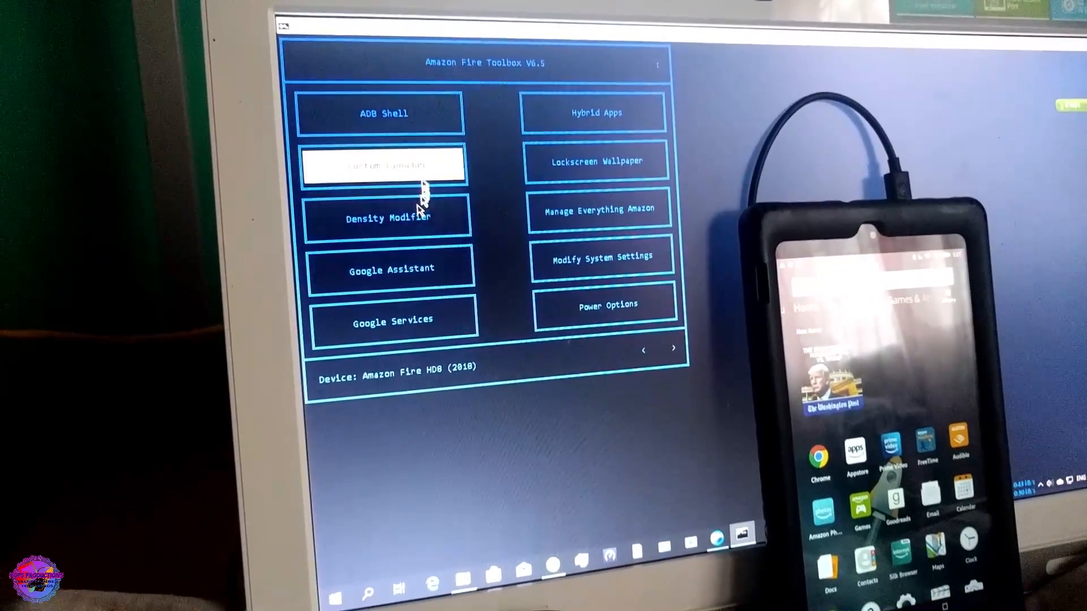
{"action": "left_click", "coordinate": [384, 166]}
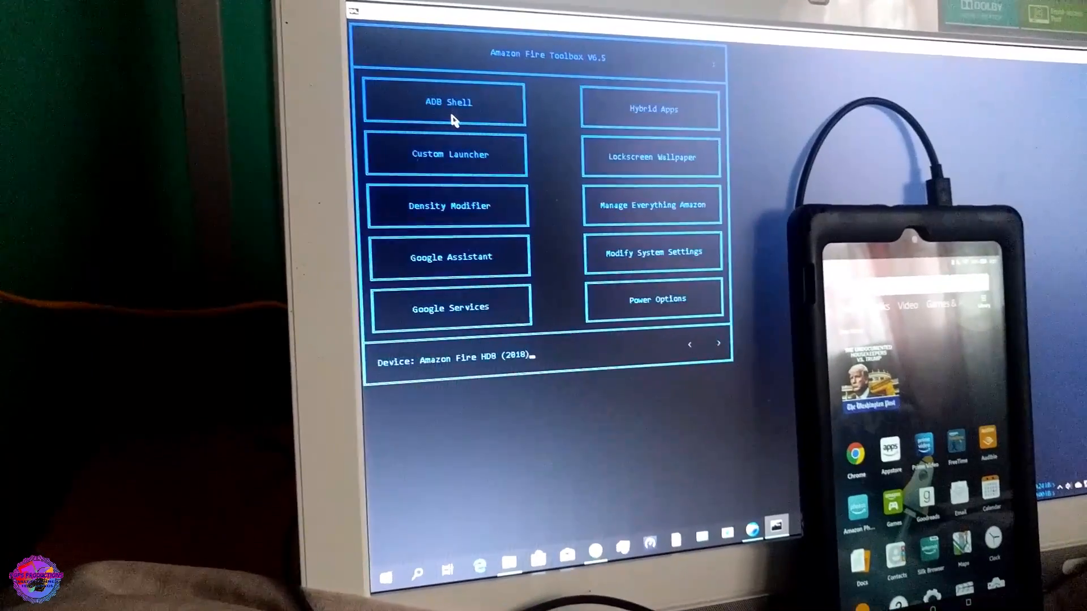
- Open Manage Everything Amazon and choose Manual for Disable Everything Amazon
{"action": "left_click", "coordinate": [651, 204]}
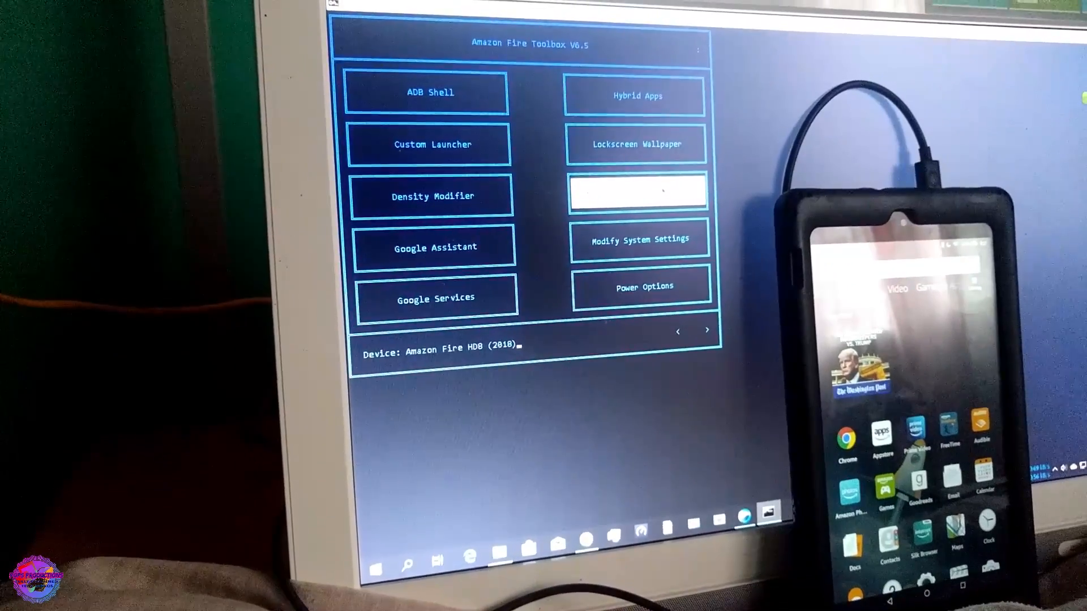
{"action": "left_click", "coordinate": [636, 192]}
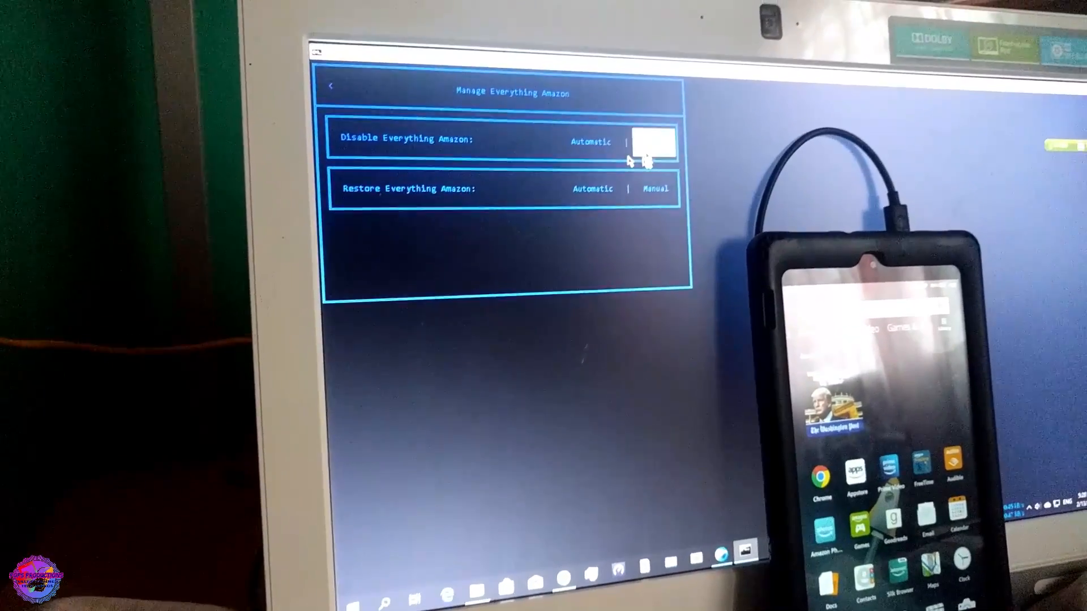
{"action": "left_click", "coordinate": [651, 144]}
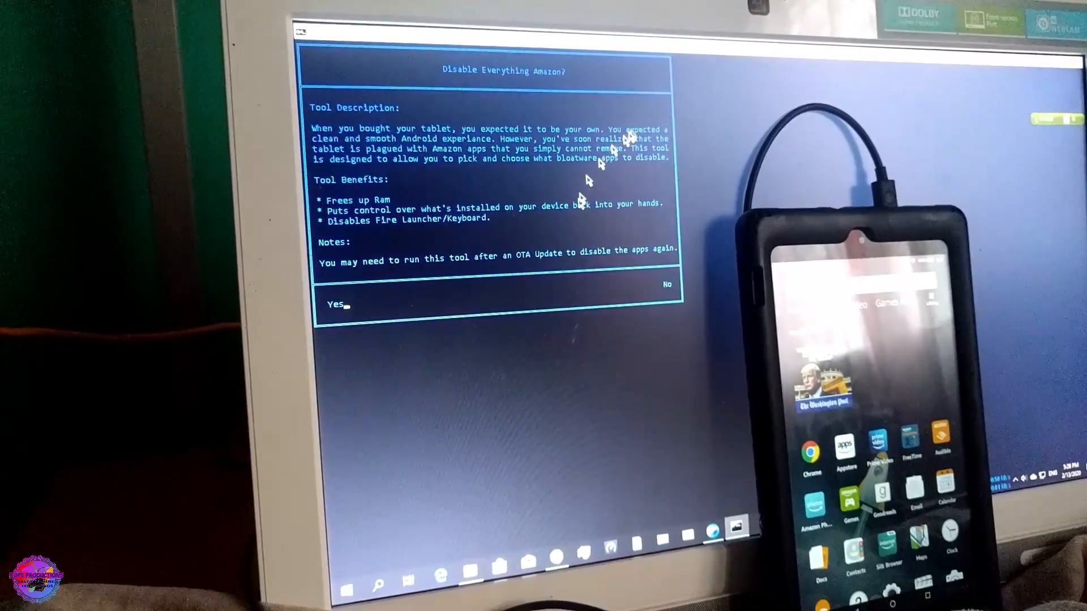
- Confirm Yes to disable Everything Amazon, returning to the main tools menu
{"action": "left_click", "coordinate": [335, 304]}
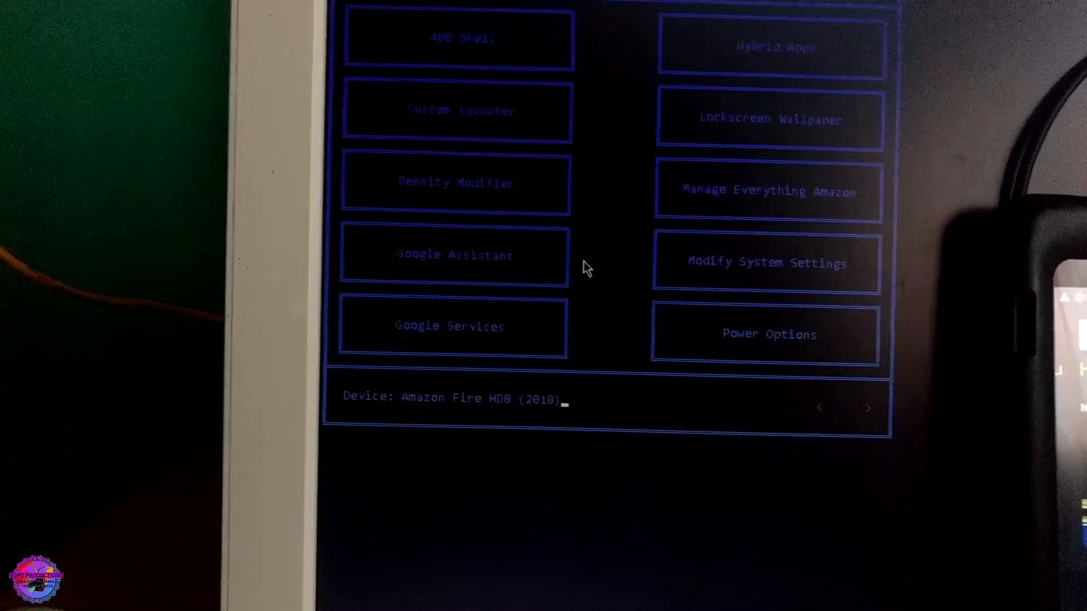
{"action": "left_click", "coordinate": [455, 254]}
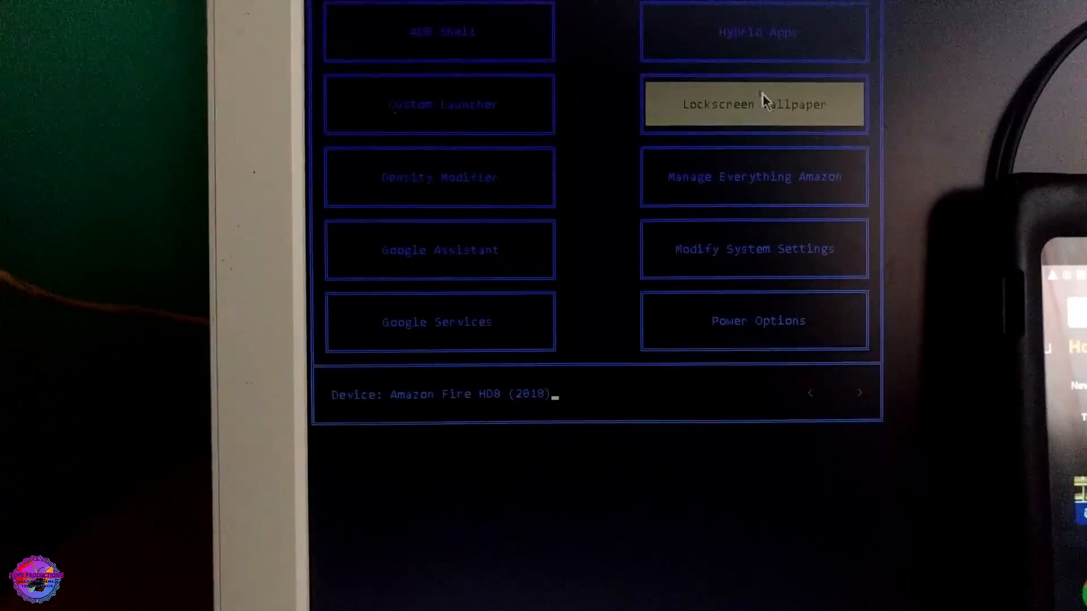
{"action": "left_click", "coordinate": [753, 104]}
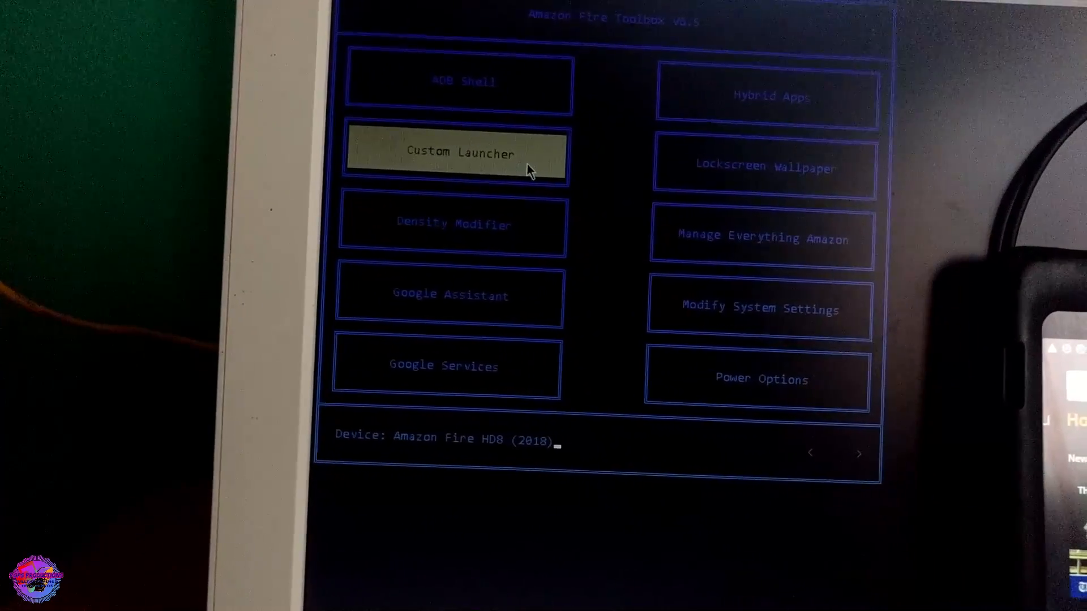
- Open the Custom Launcher tool and bring up its launcher selection prompt
{"action": "left_click", "coordinate": [456, 152]}
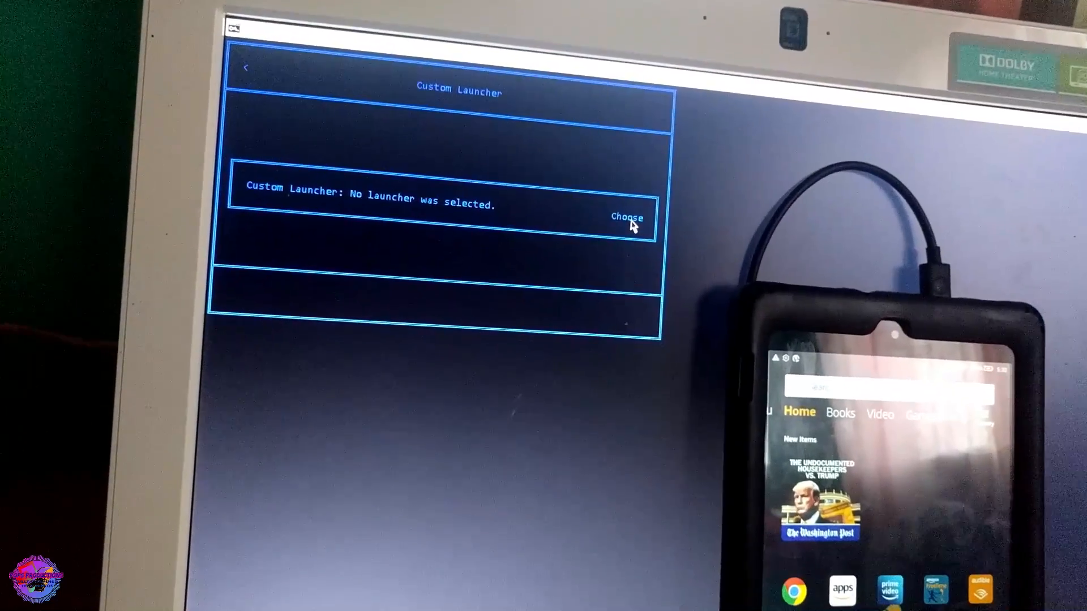
{"action": "left_click", "coordinate": [626, 216]}
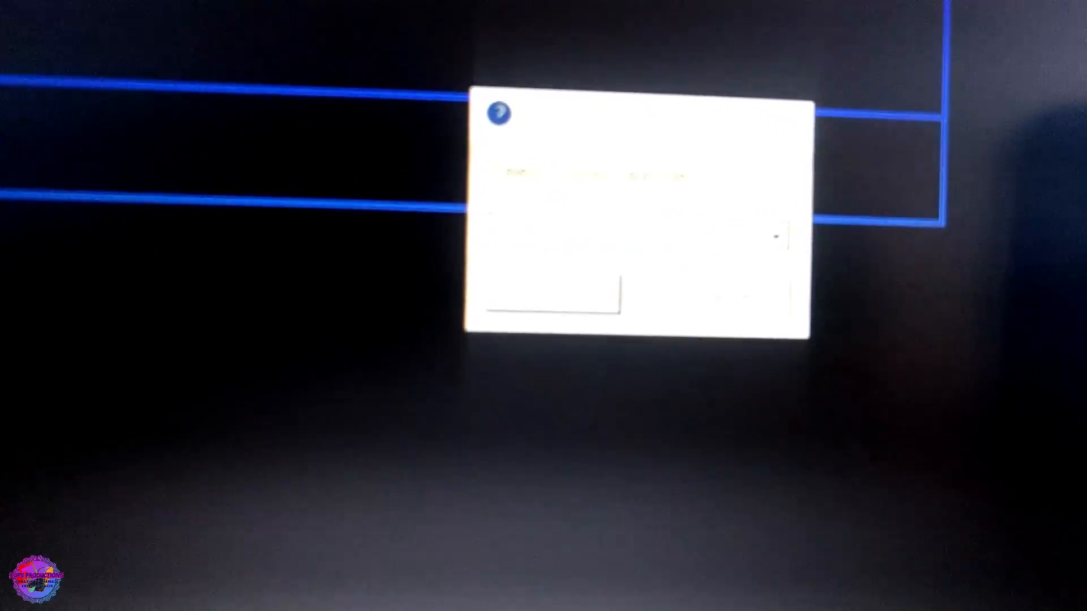
- Select Nova Launcher from the launcher dropdown and confirm with OK
{"action": "left_click", "coordinate": [848, 194]}
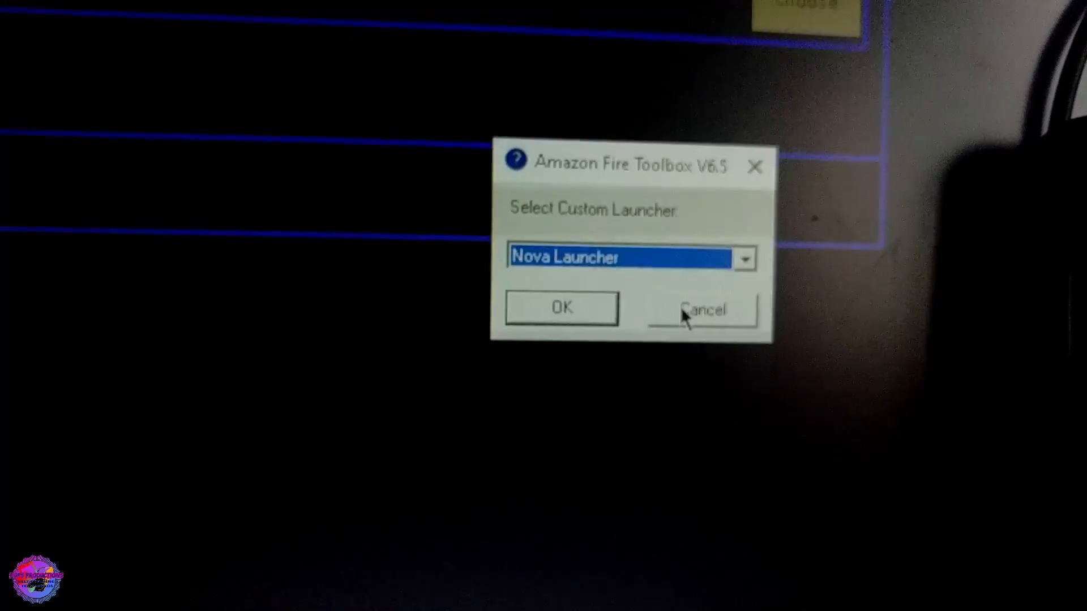
{"action": "left_click", "coordinate": [702, 309]}
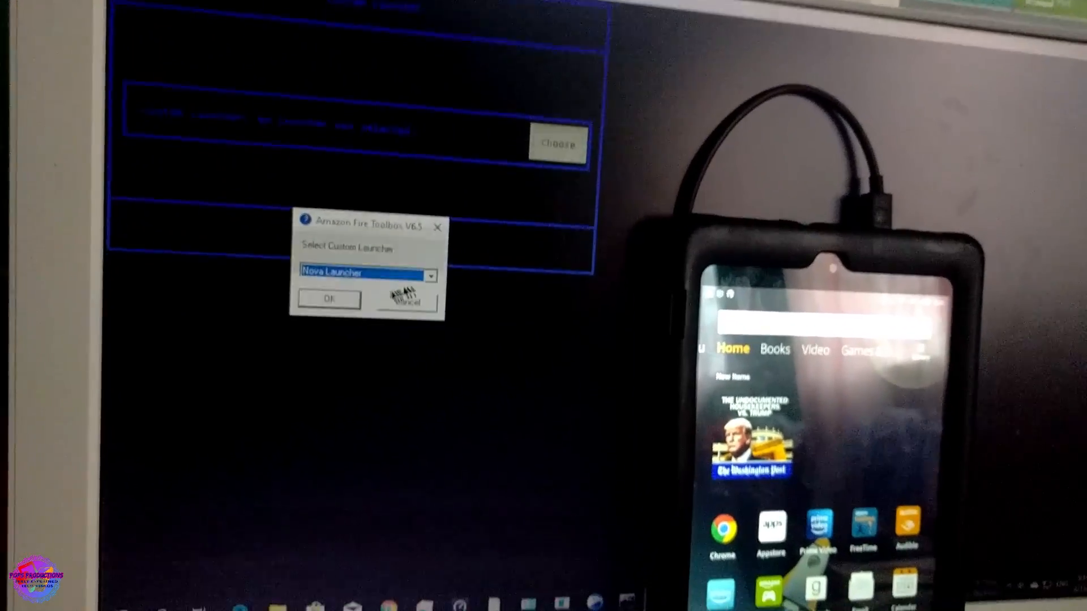
{"action": "left_click", "coordinate": [330, 299]}
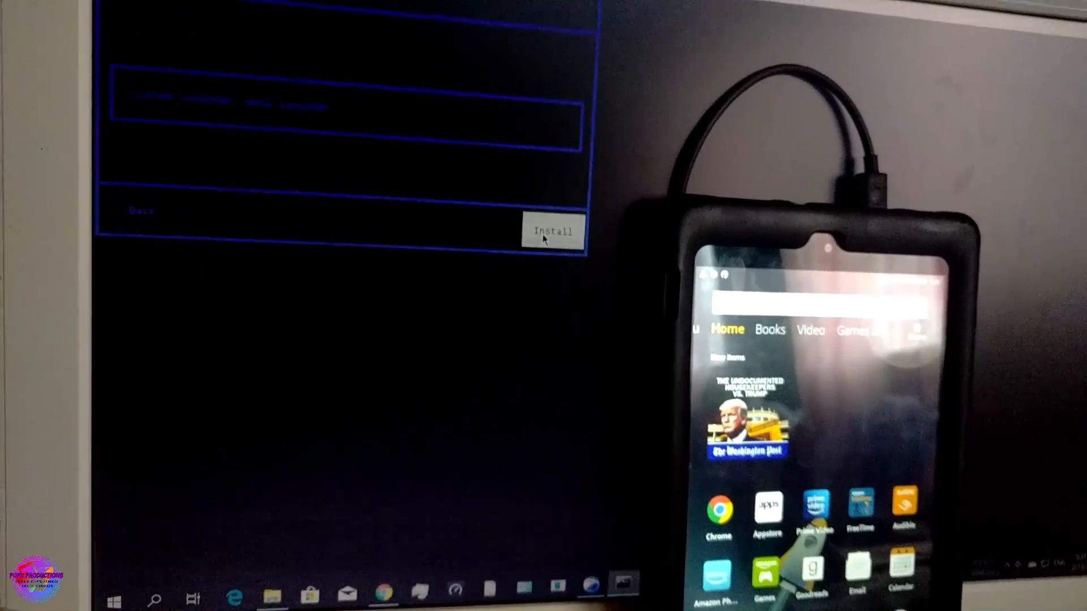
- Start installing Nova Launcher onto the Fire HD8 tablet
{"action": "left_click", "coordinate": [551, 231]}
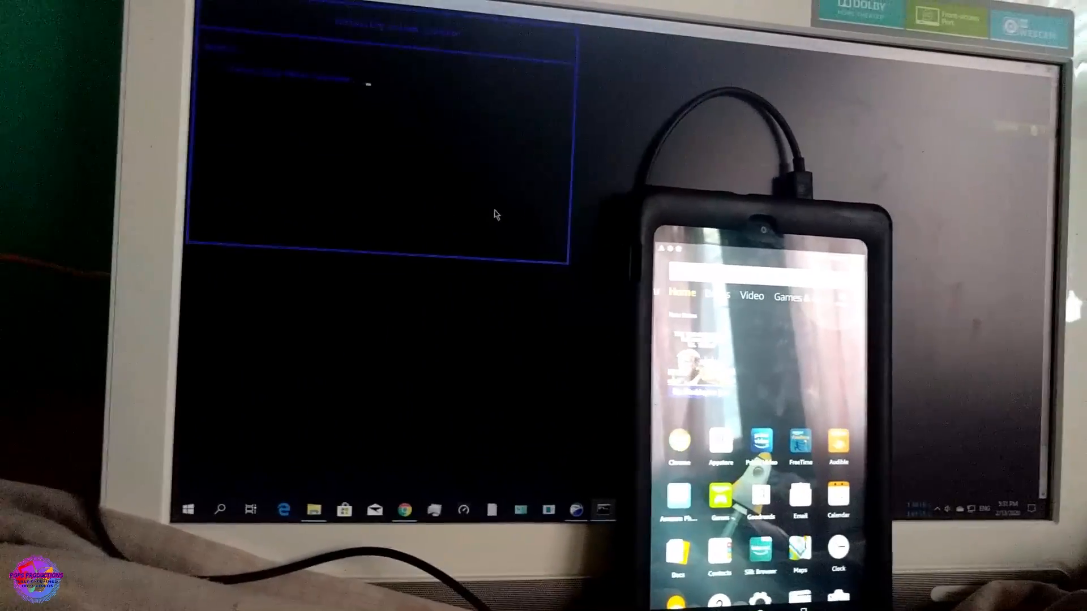